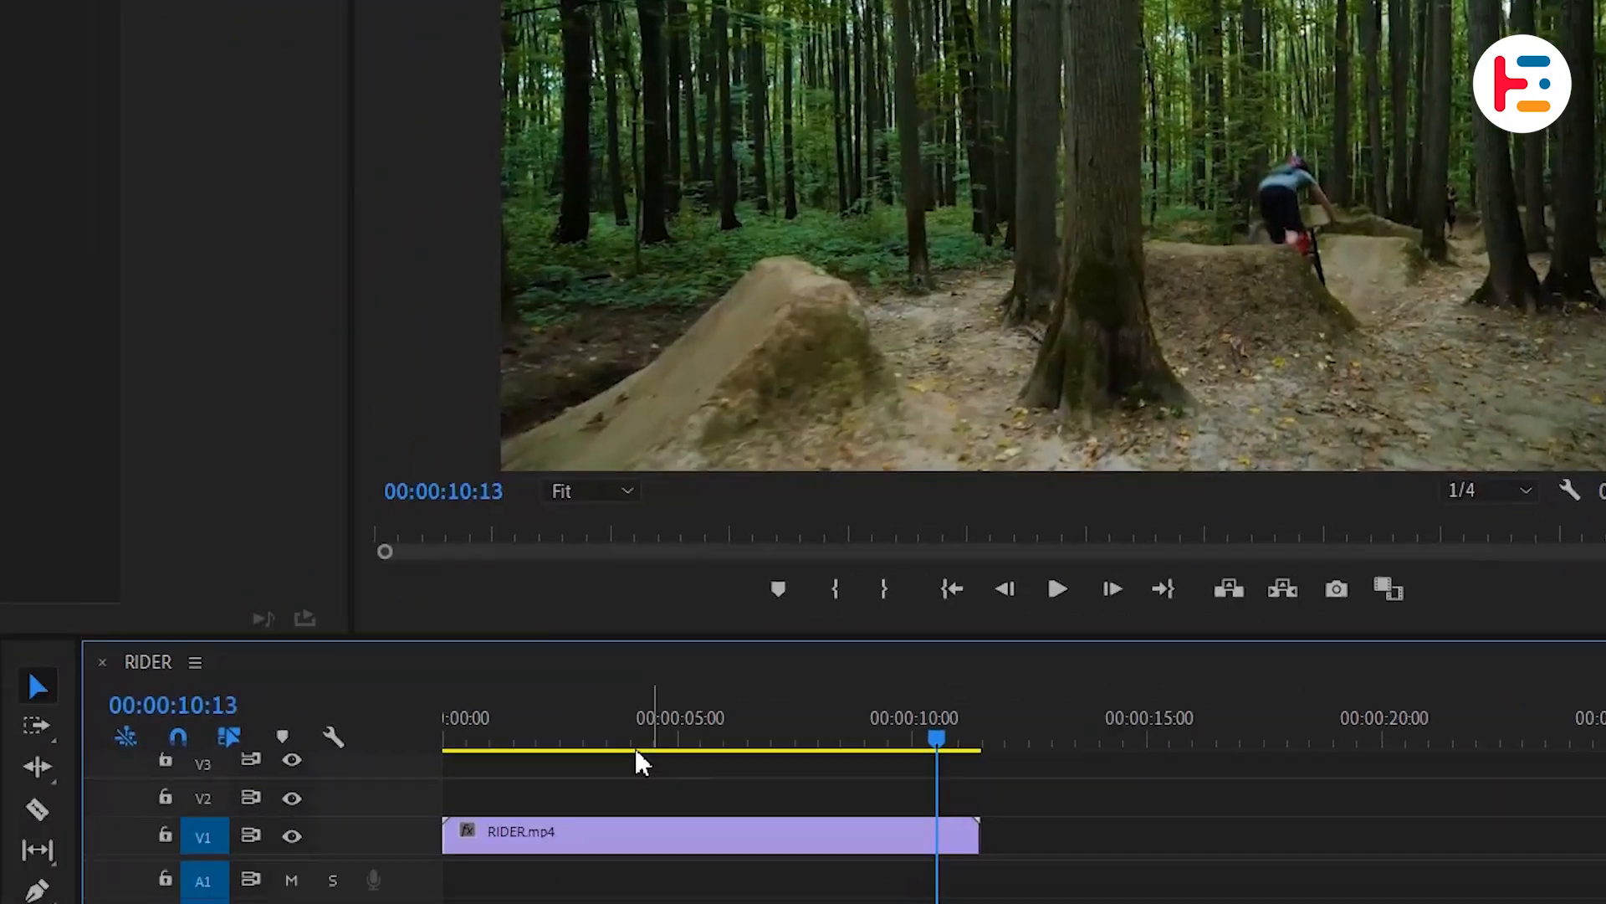
- Draw a yellow circle graphic over the distant rider in the Program Monitor
left_click(226, 707)
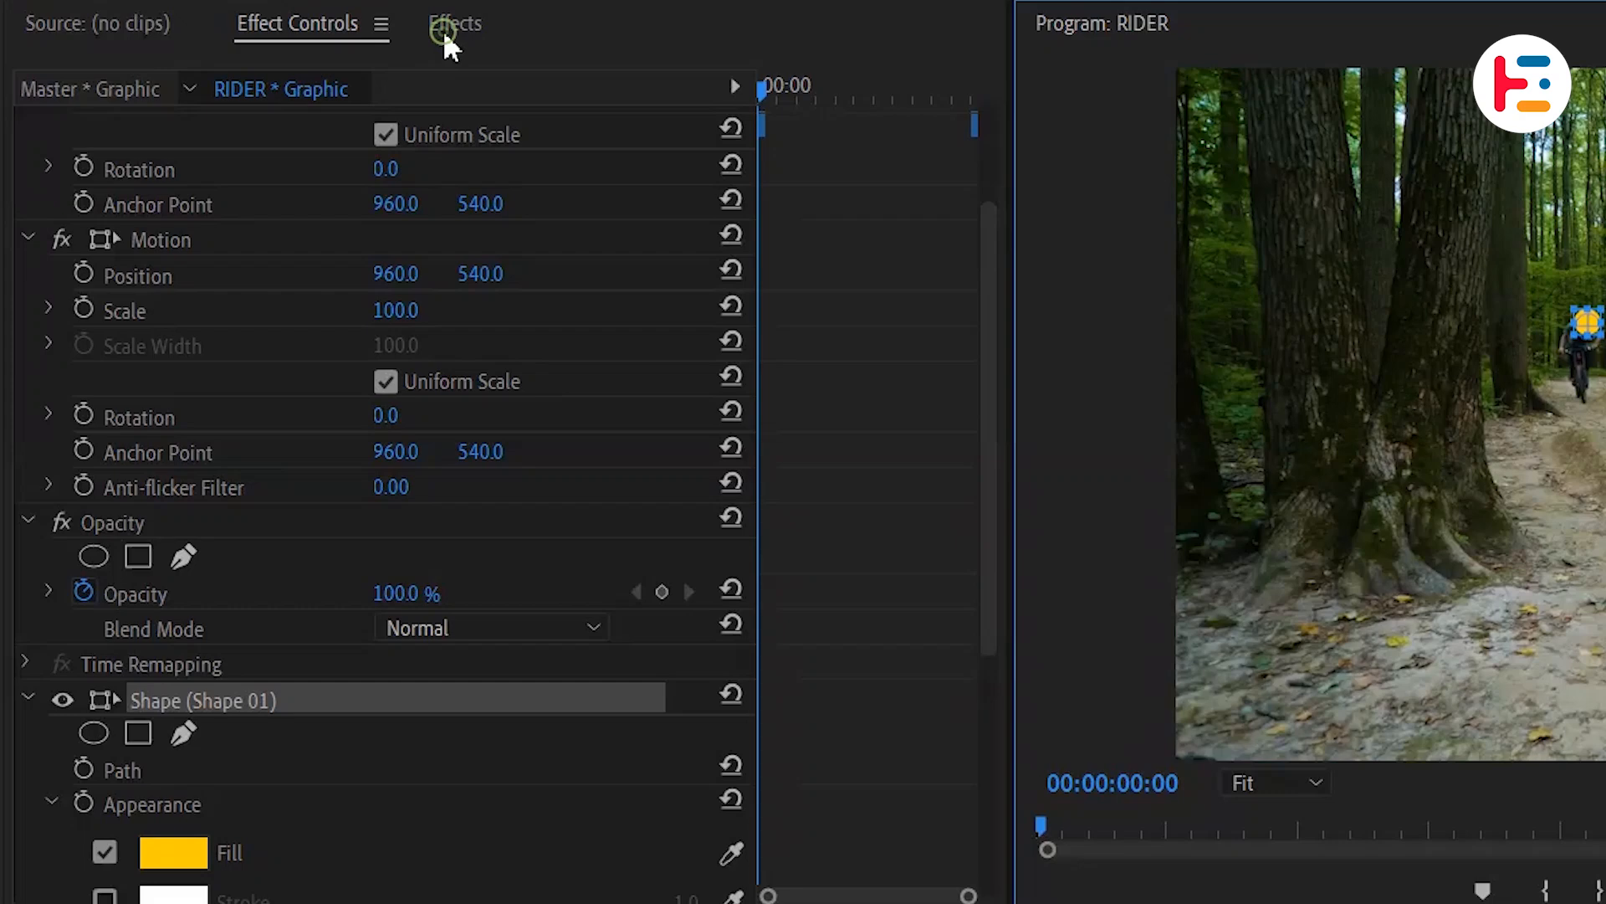
- Apply the Distort > Transform effect to the circle and set a starting Position keyframe
left_click(455, 23)
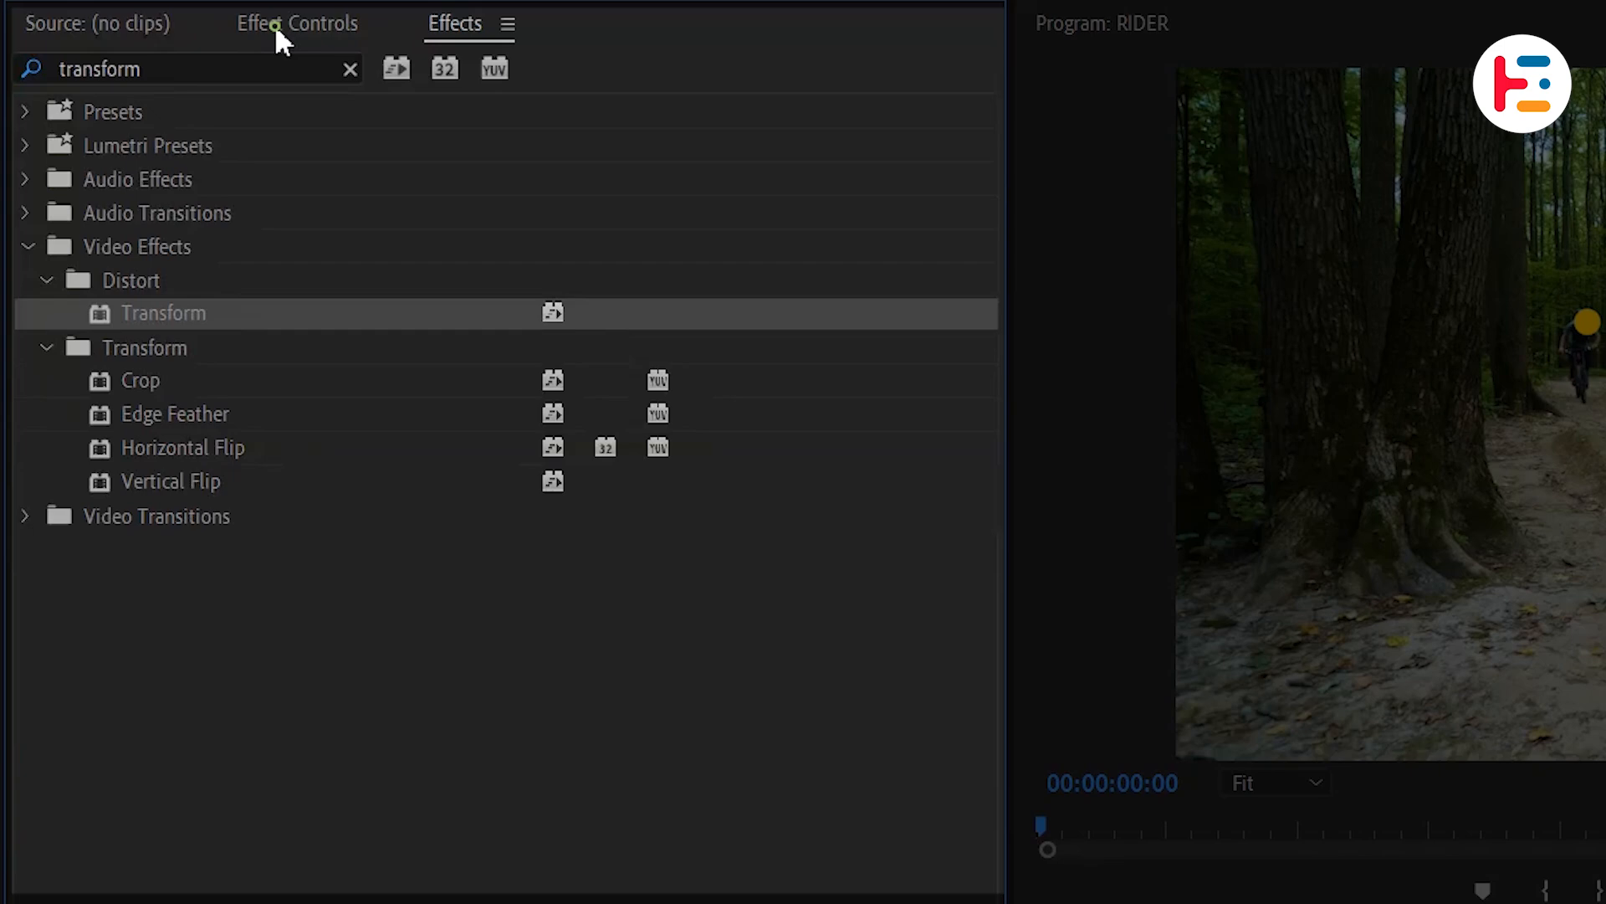
left_click(298, 22)
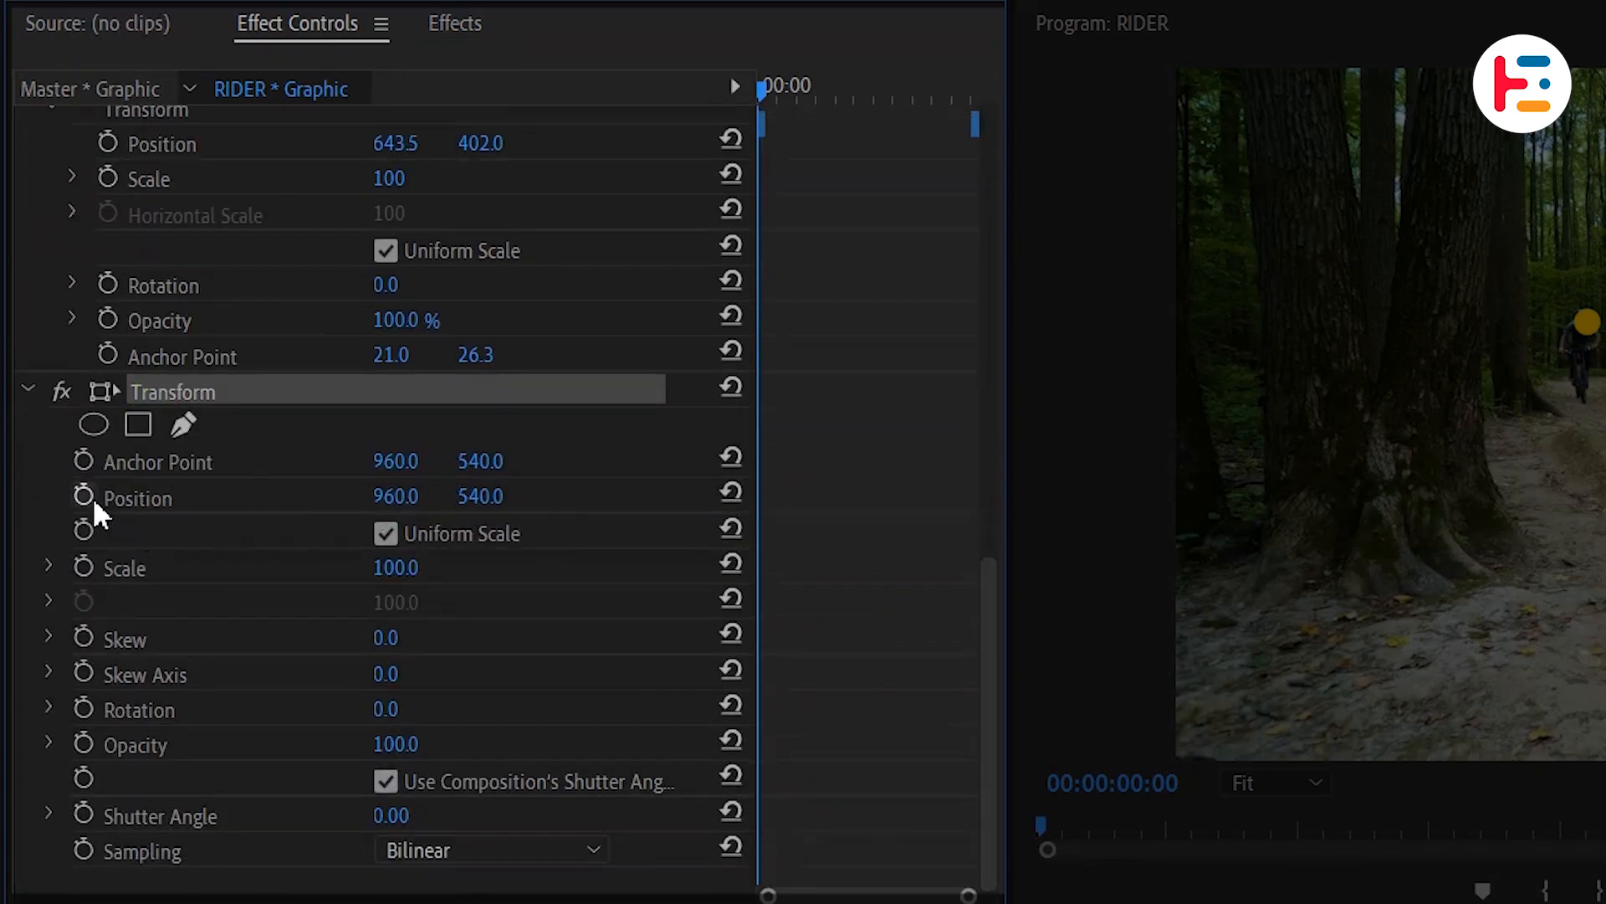
left_click(84, 495)
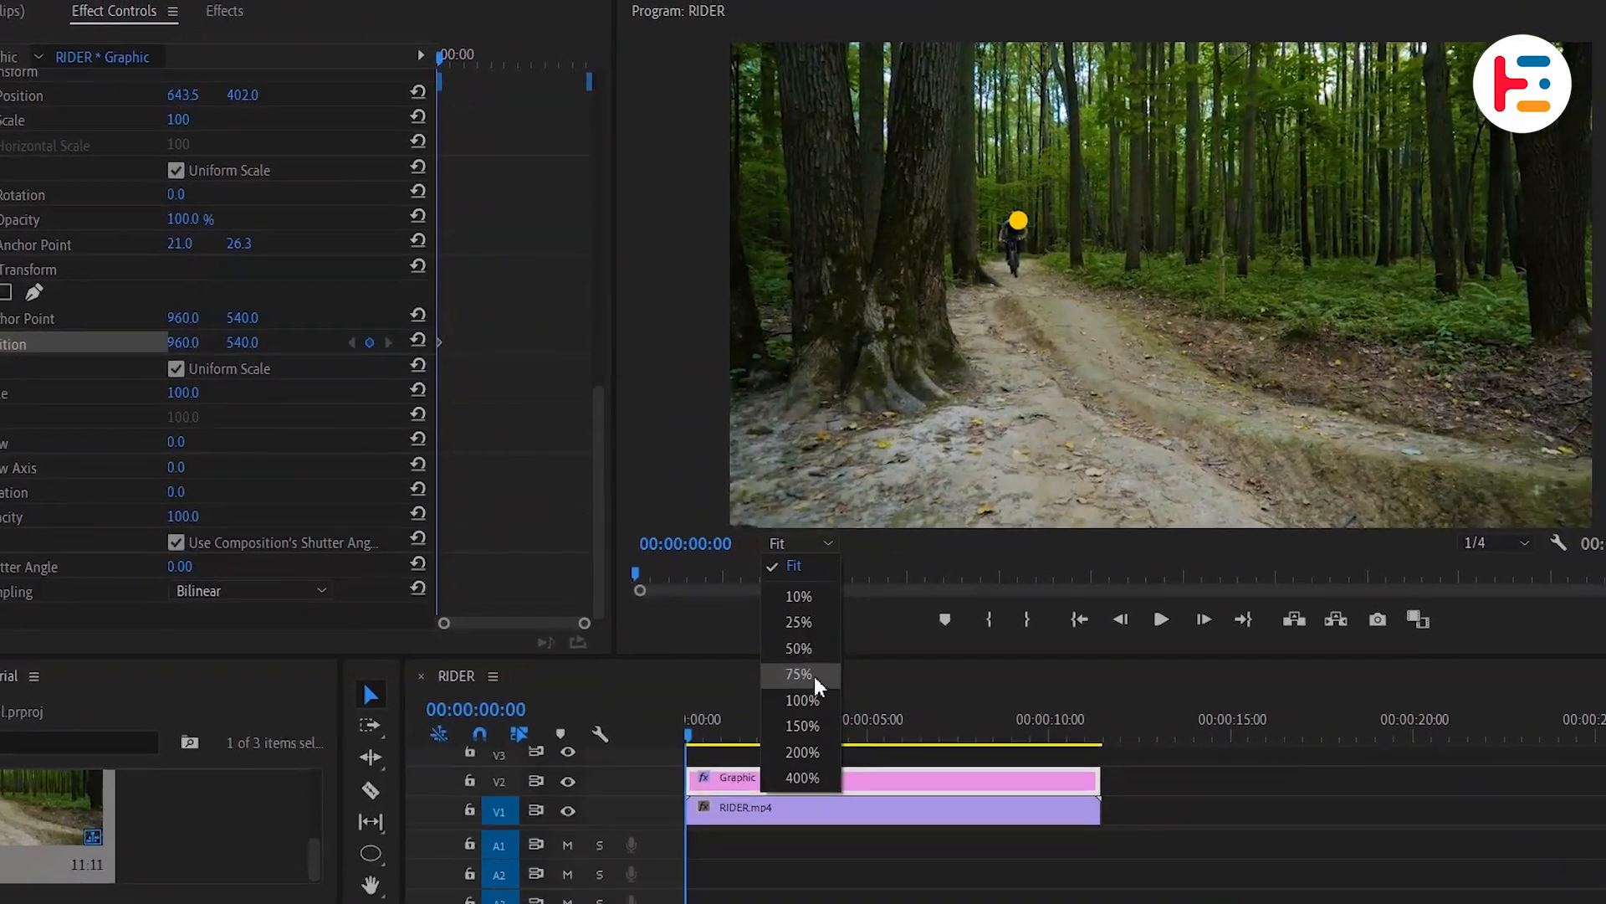
- Zoom the Program Monitor to 150% and adjust the circle's Transform position to follow the rider's head
left_click(801, 725)
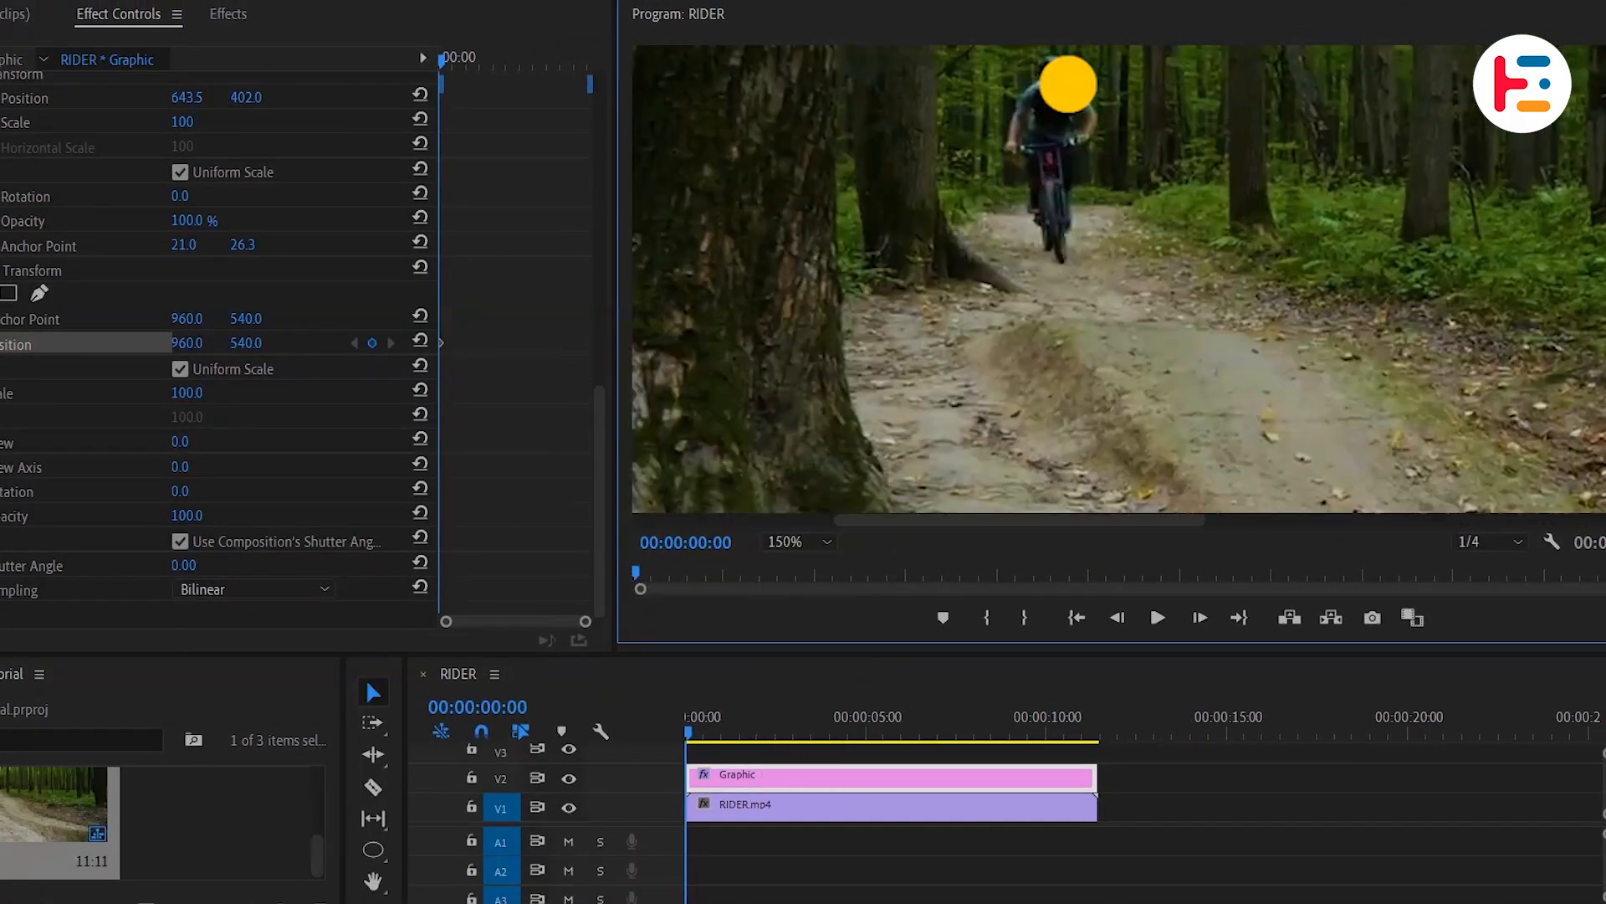
left_click_drag(1069, 84, 1069, 194)
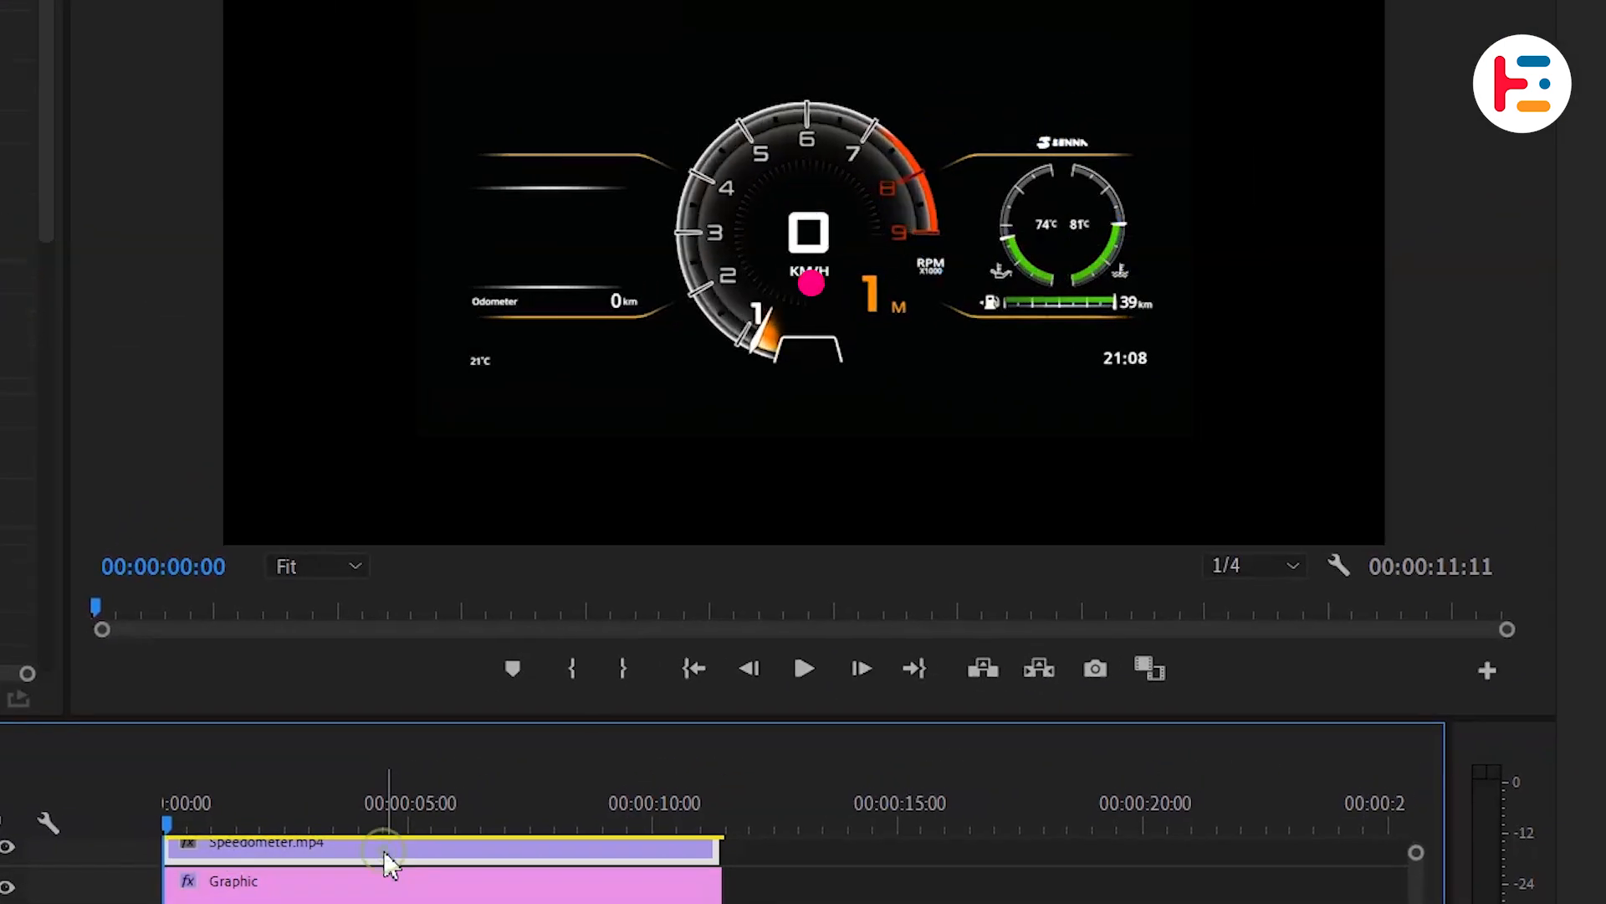
- Set the Speedometer.mp4 clip's Opacity blend mode to Screen
left_click(545, 189)
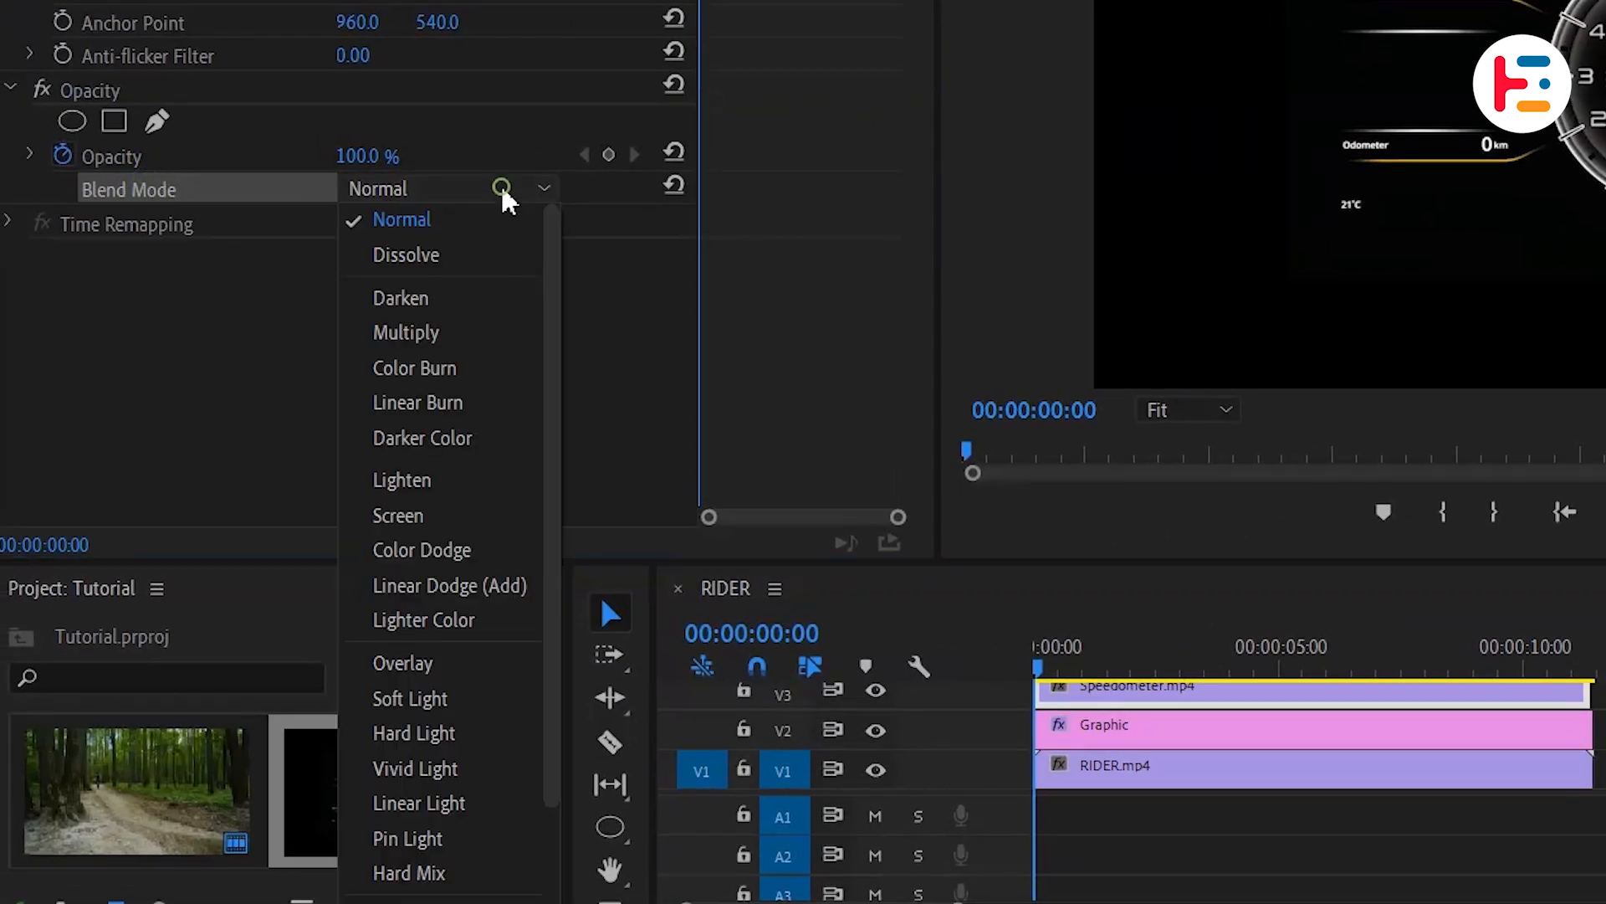
left_click(398, 516)
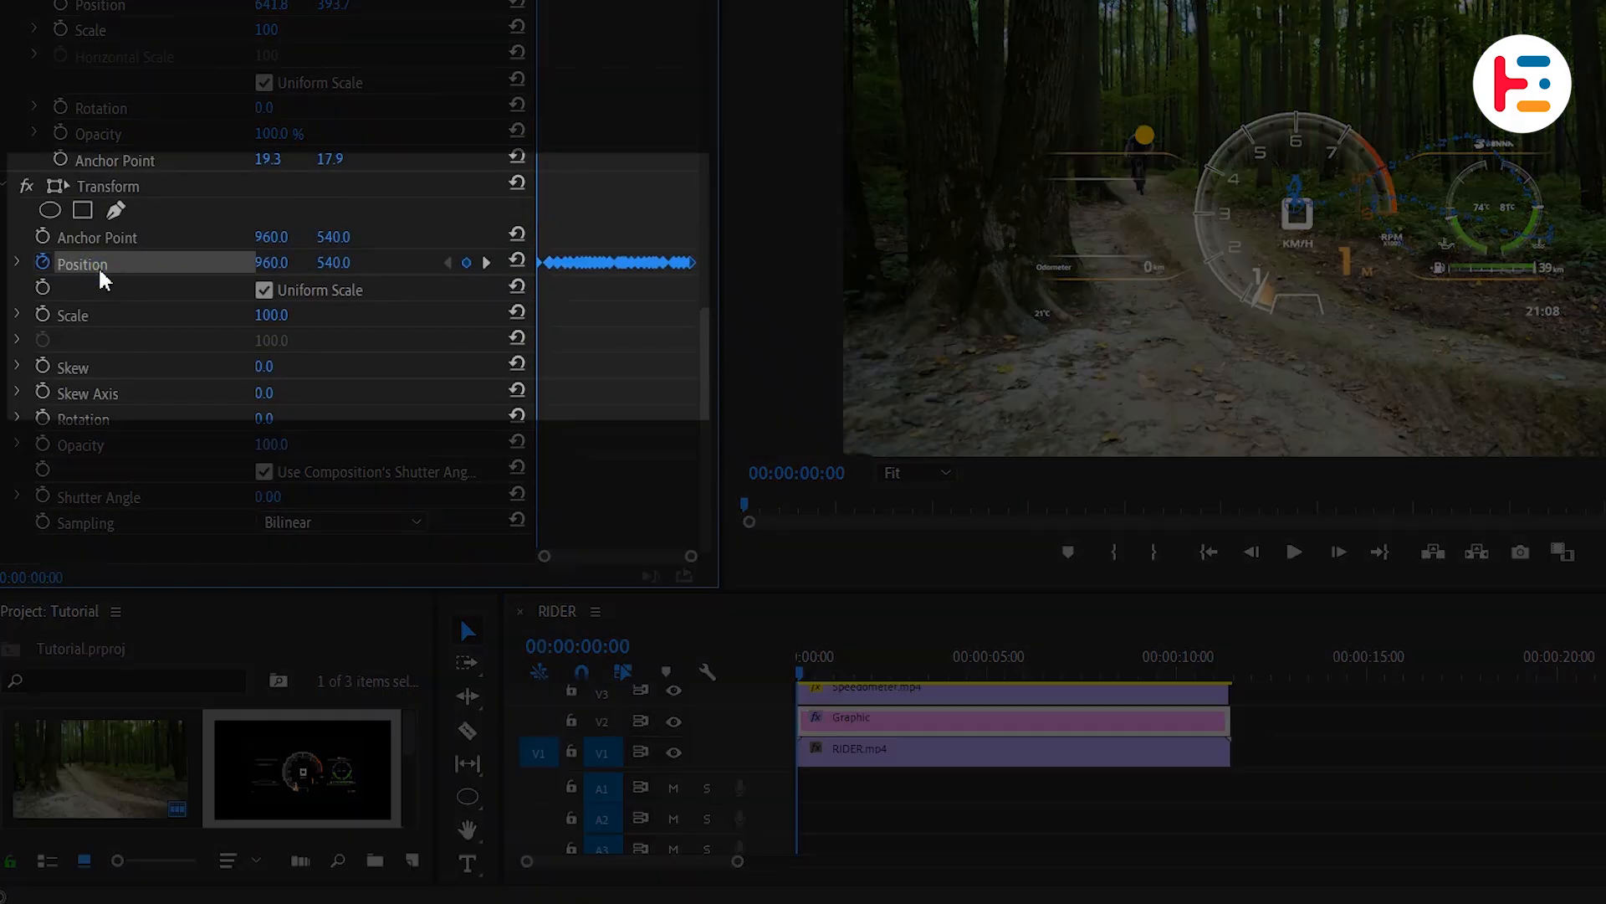
- Copy the circle's Transform effect for pasting onto the speedometer clip
right_click(102, 263)
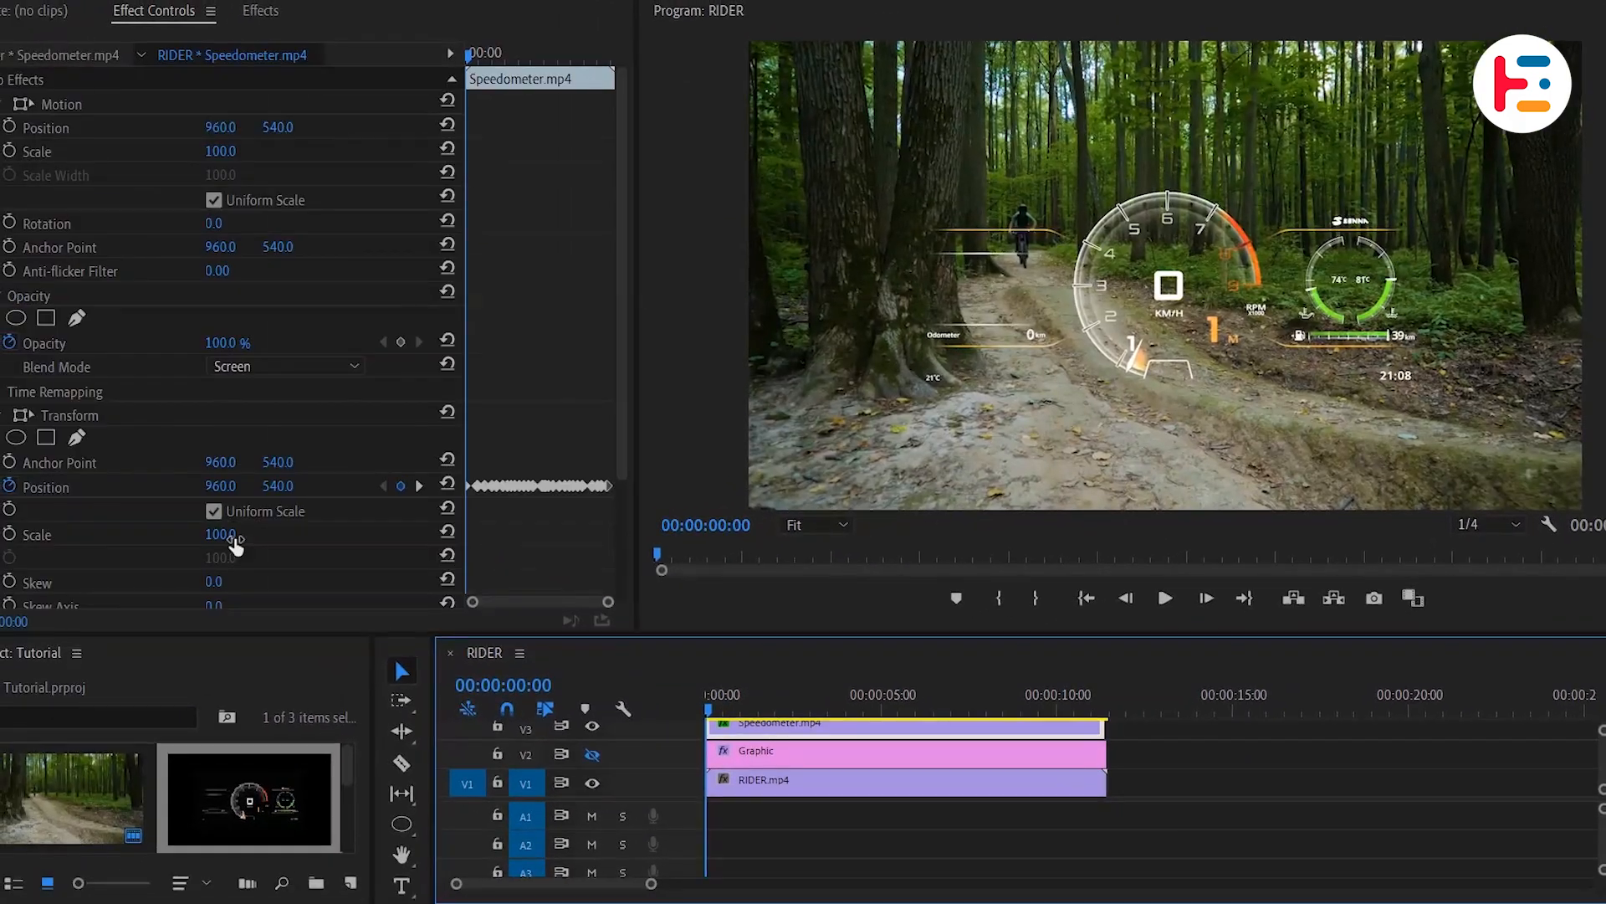
- Scale the speedometer to 36%, keyframe its Scale, and preview the tracking near the clip's end
left_click_drag(221, 534, 221, 534)
type("36")
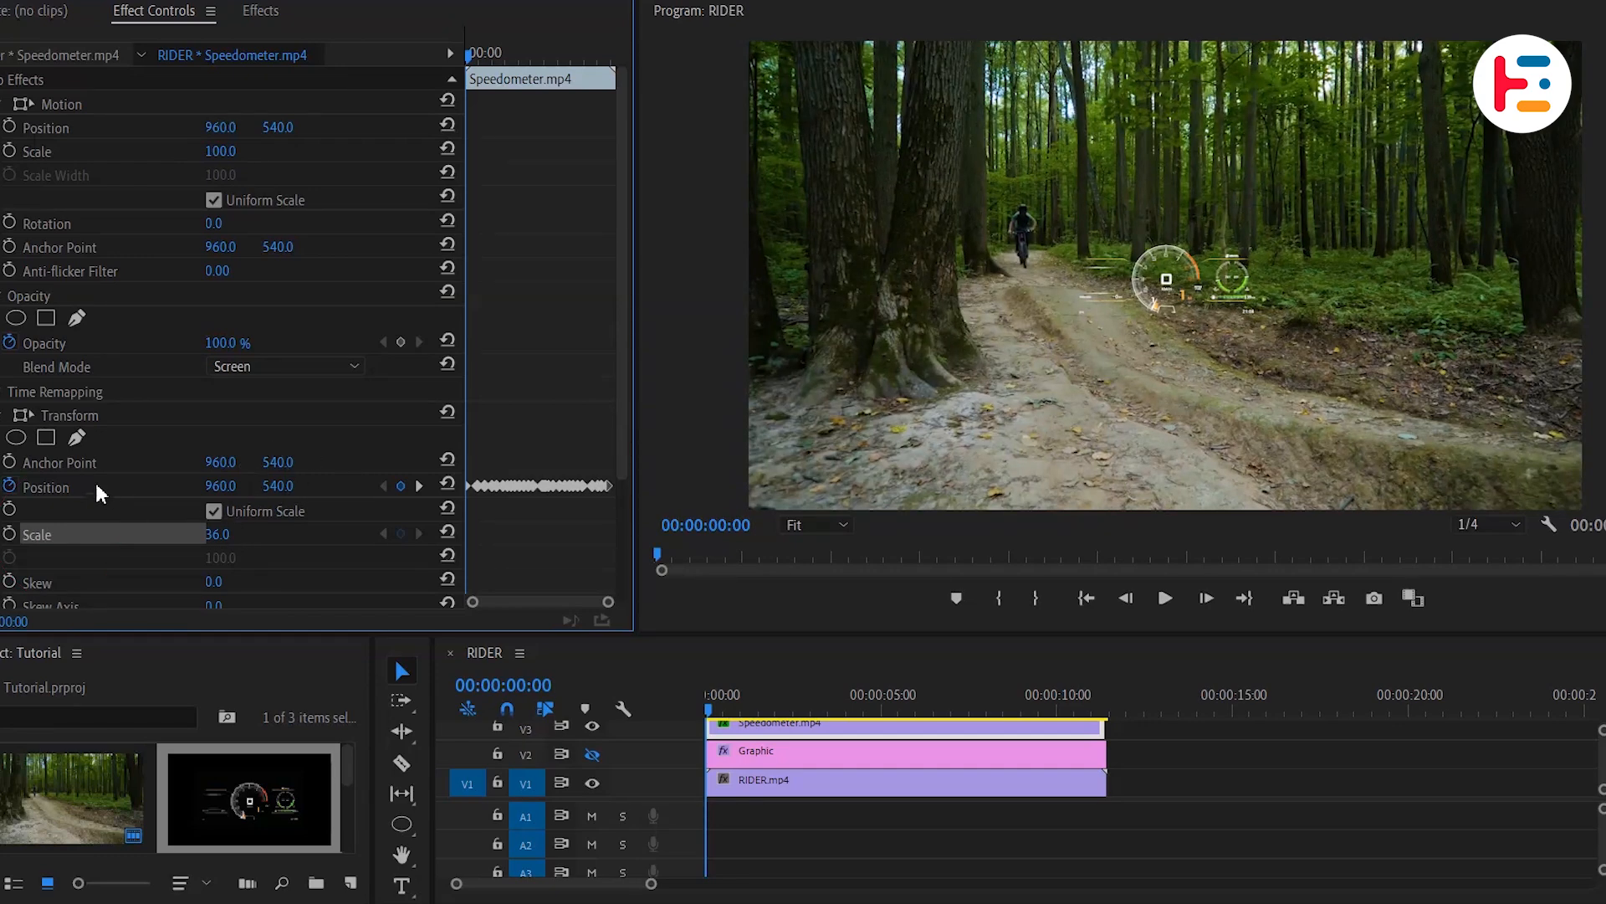
left_click(44, 487)
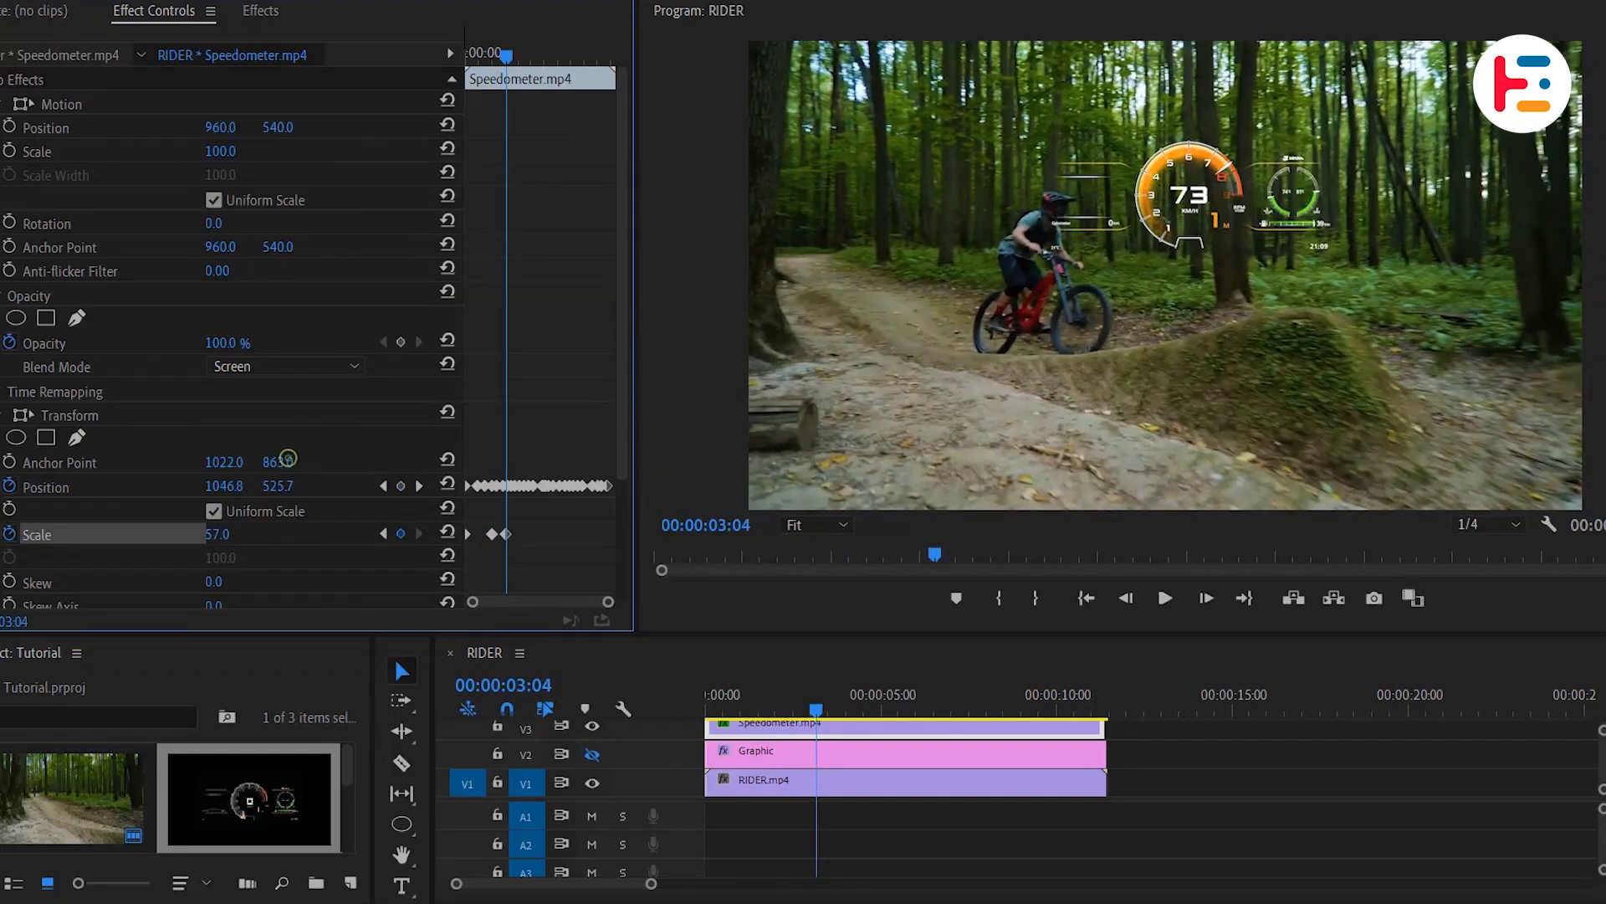
left_click(1051, 709)
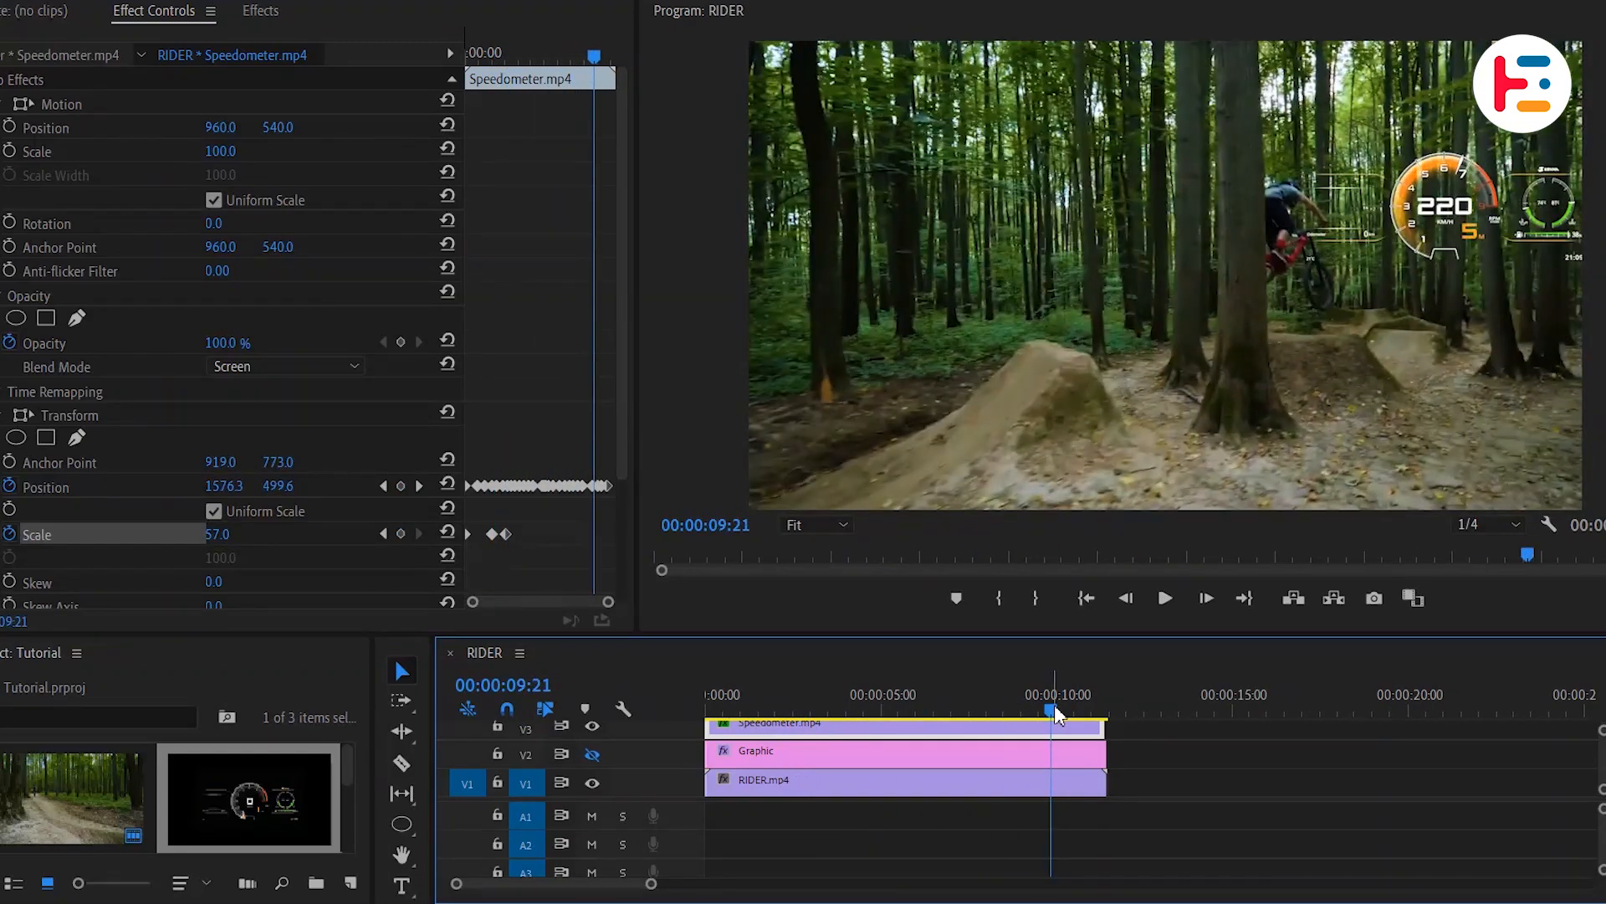